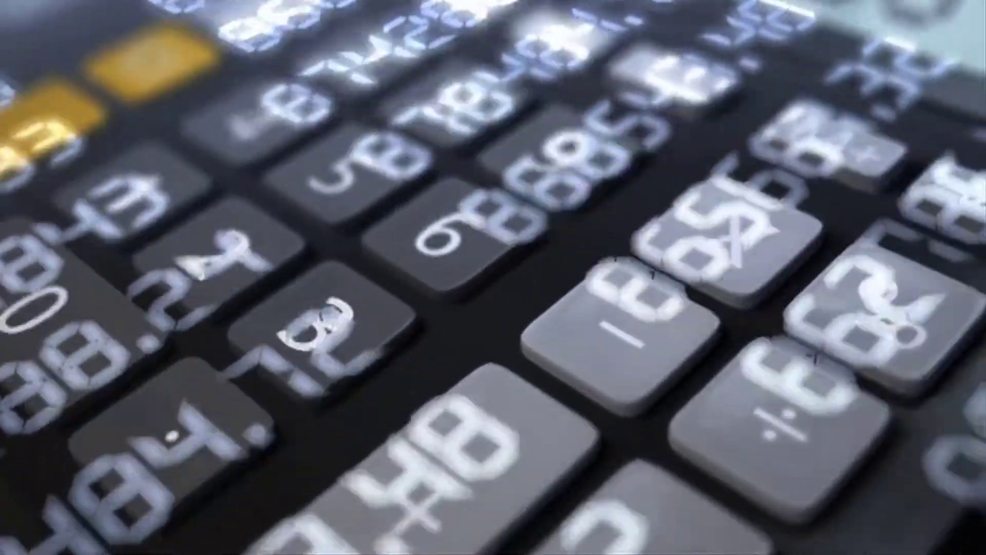
{"action": "left_click", "coordinate": [511, 459]}
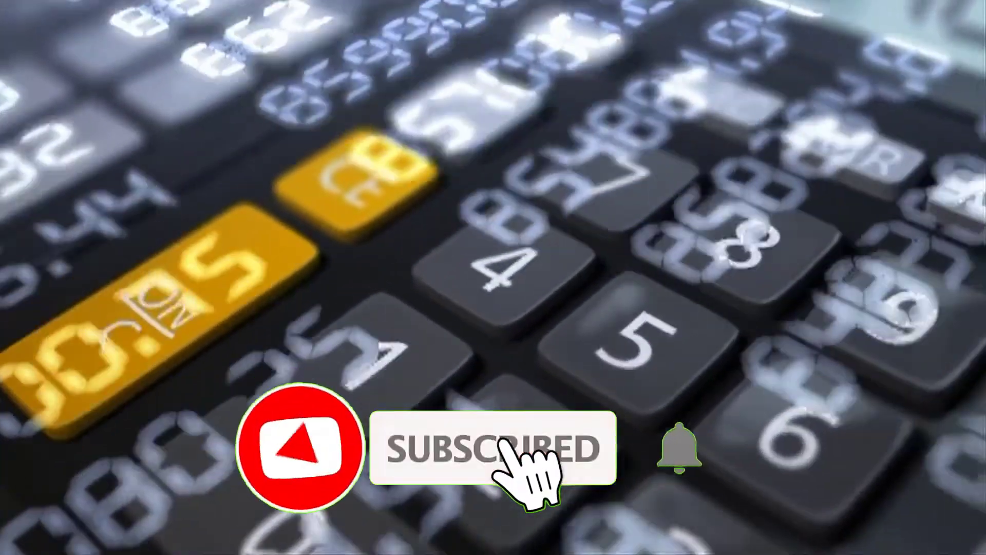